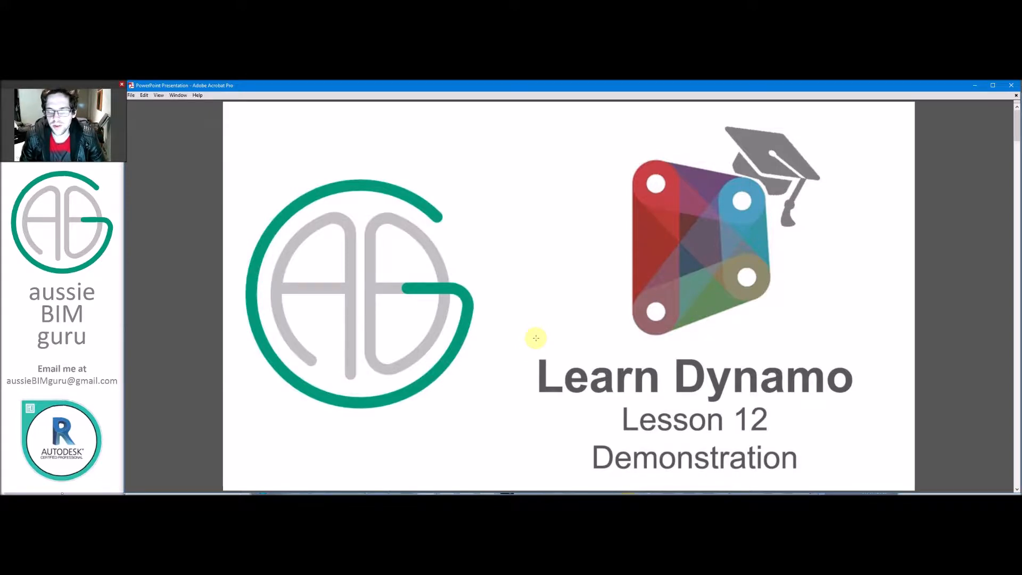
mouse_move(511, 288)
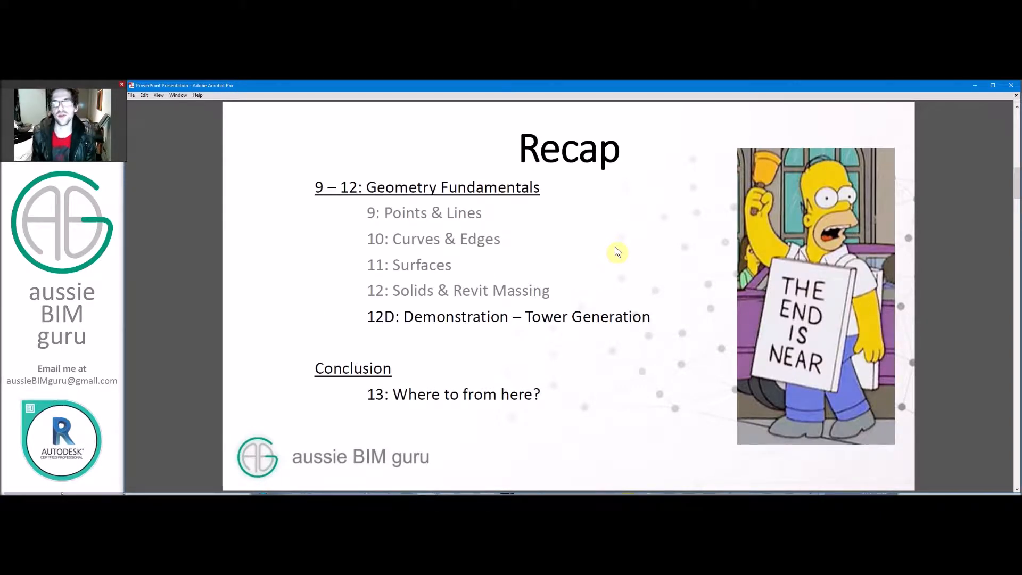
mouse_move(581, 217)
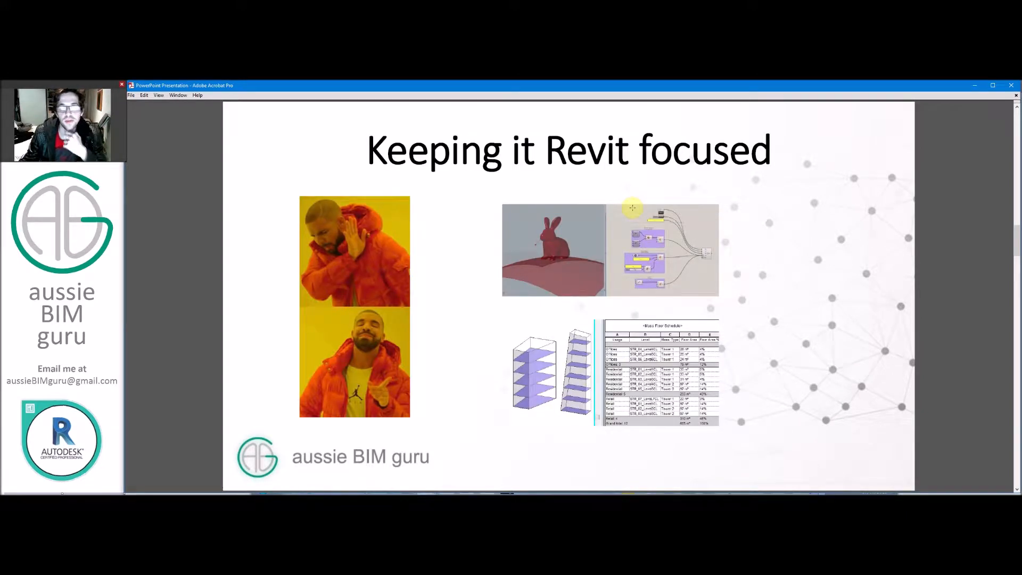
mouse_move(632, 207)
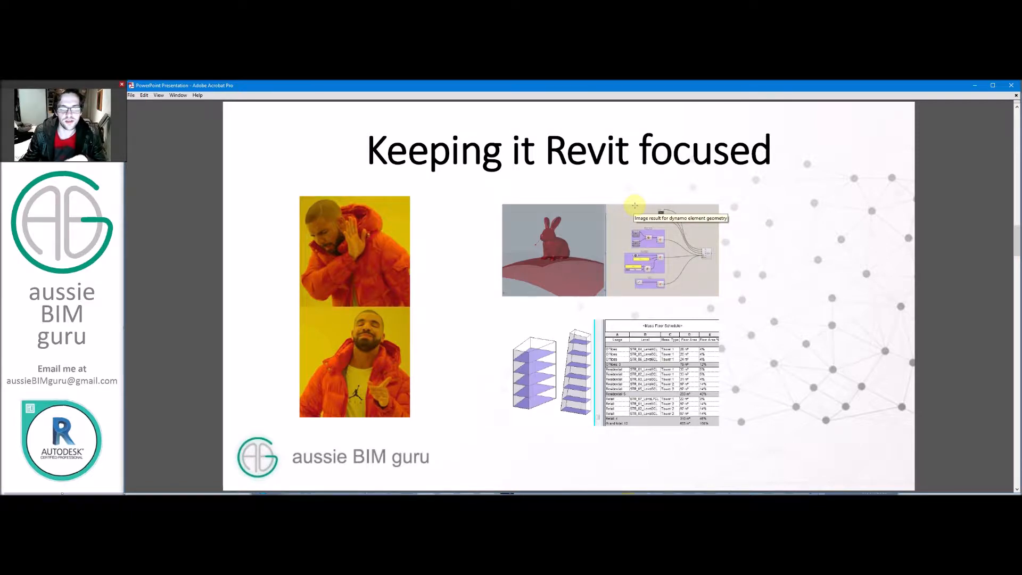
mouse_move(655, 196)
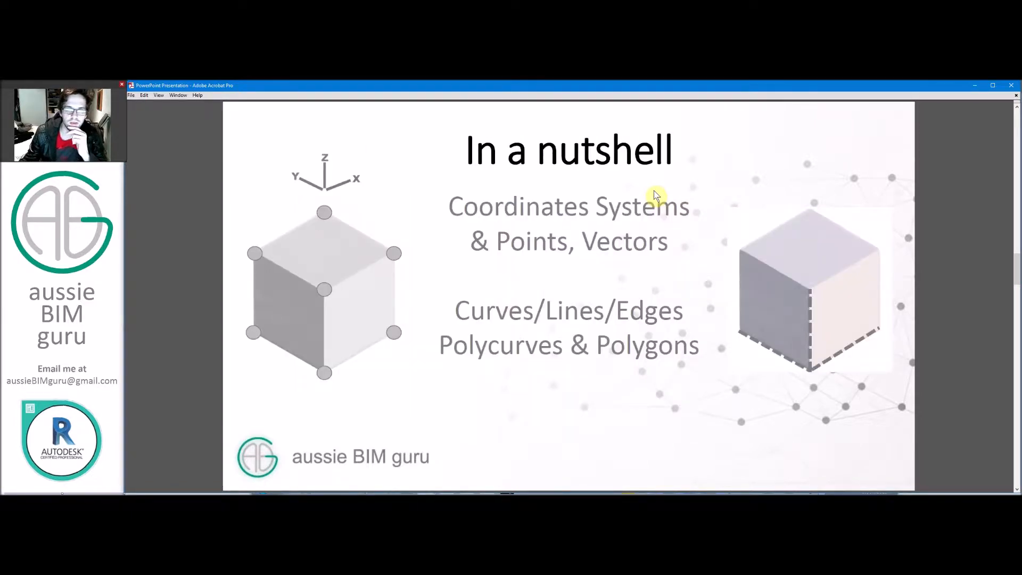
mouse_move(655, 191)
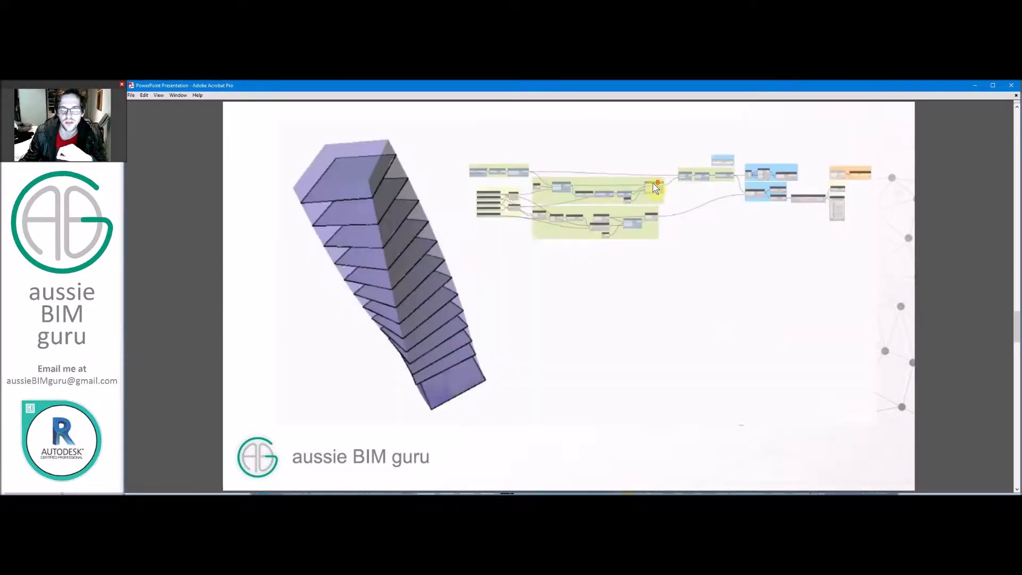
mouse_move(498, 307)
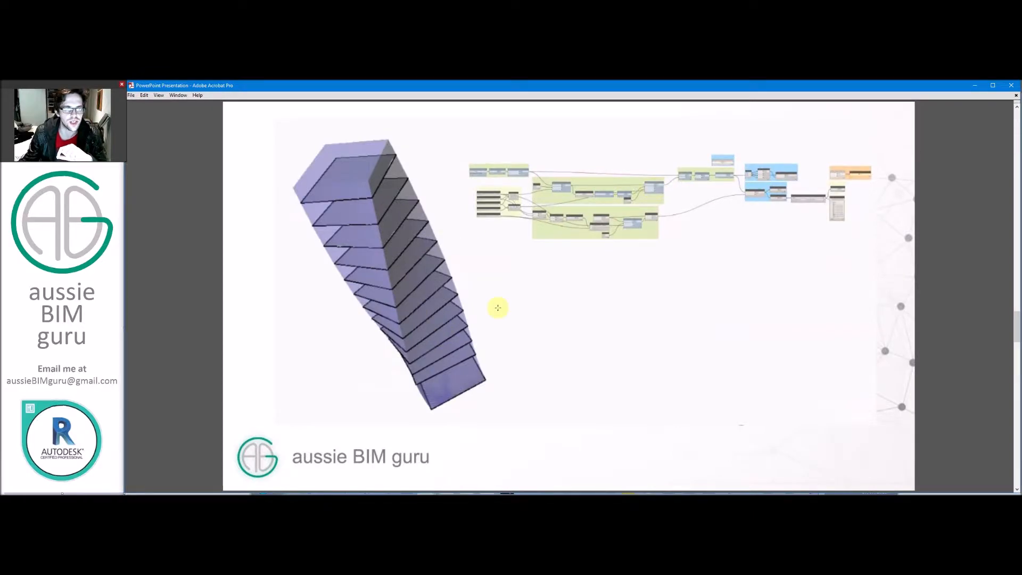
mouse_move(514, 321)
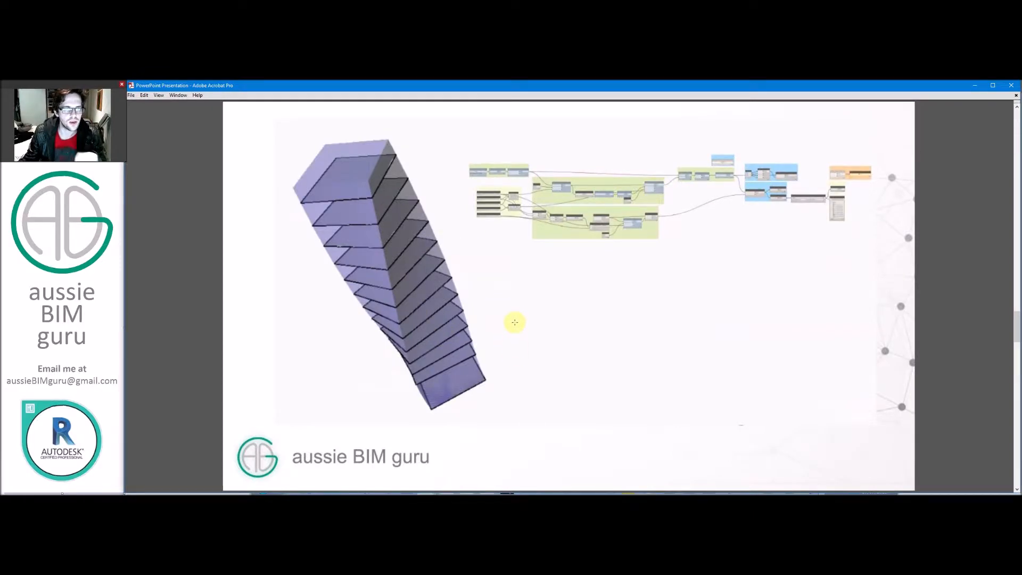
mouse_move(514, 310)
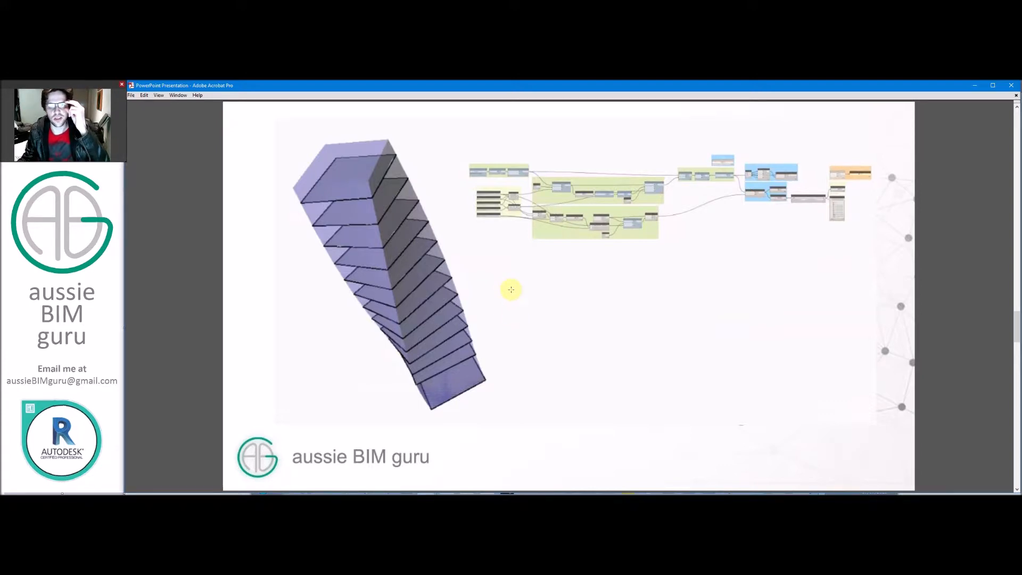
mouse_move(562, 311)
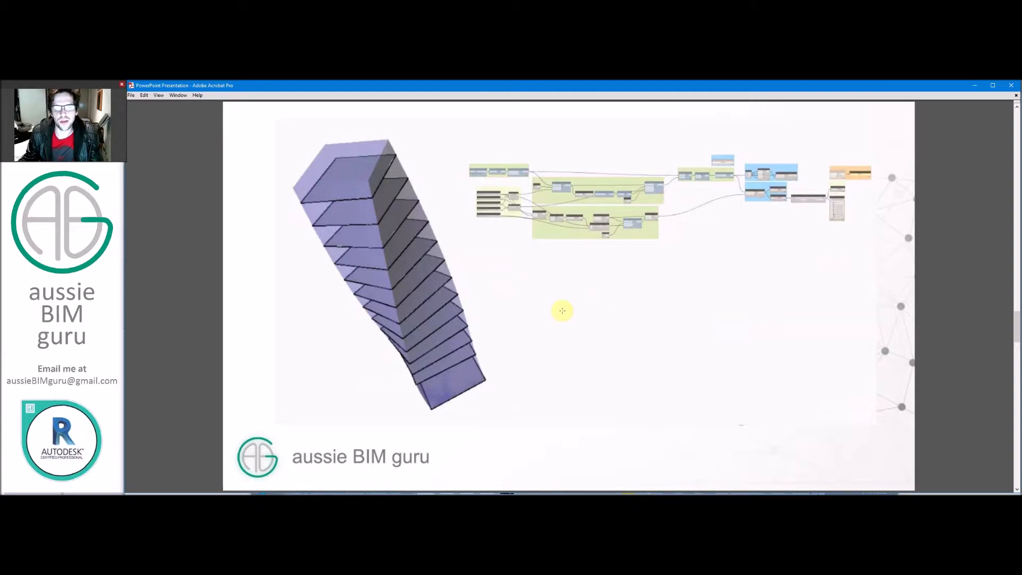
mouse_move(933, 363)
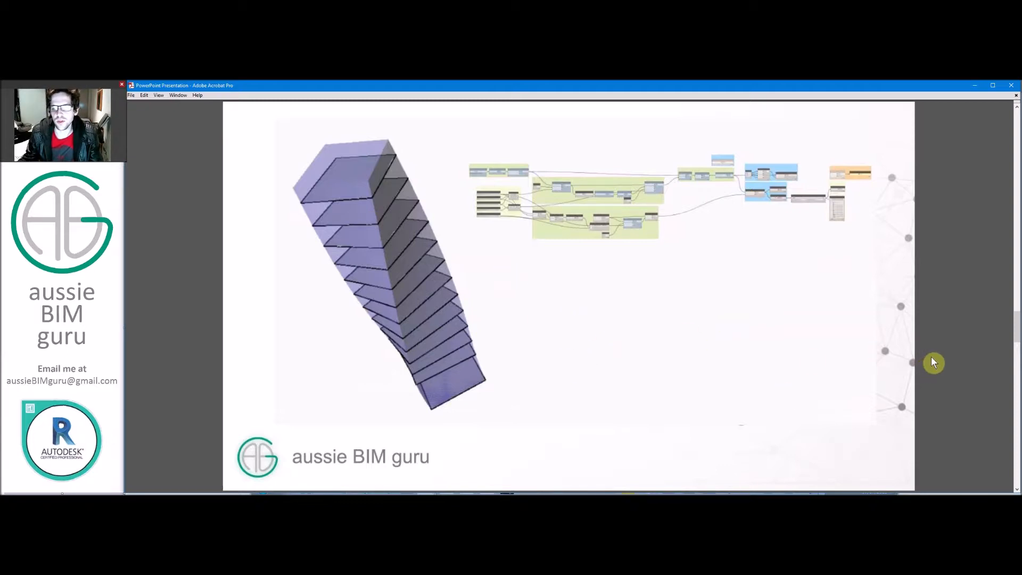
mouse_move(769, 279)
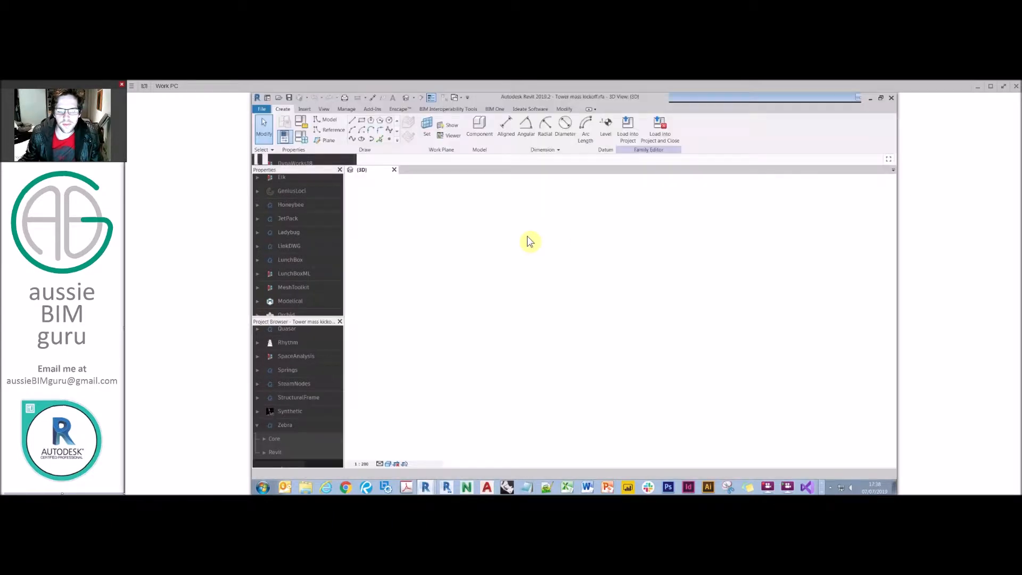
mouse_move(444, 272)
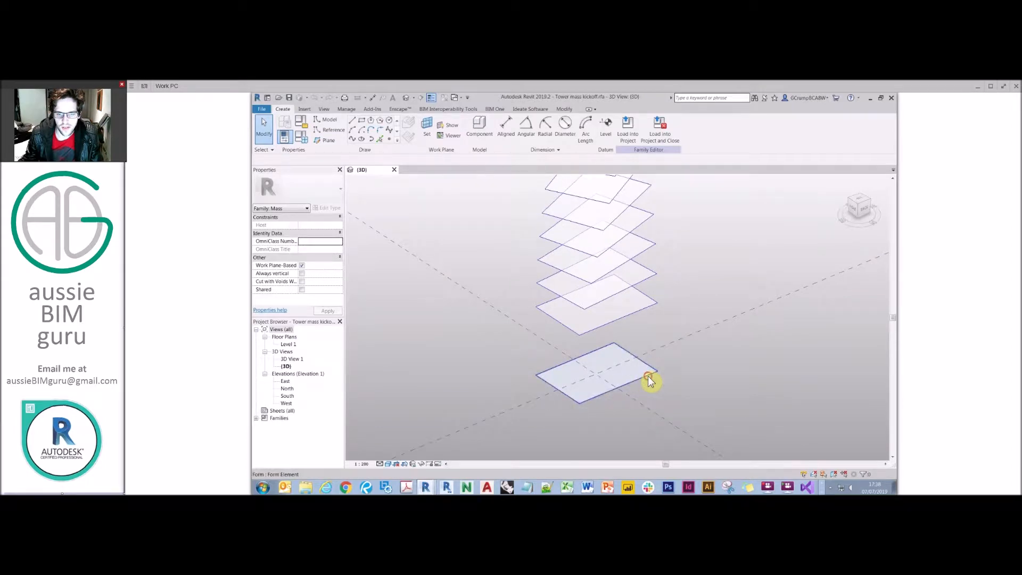
- View the Revit Tower mass family in 3D, showing the twisting stack of floor-plate outlines
click(593, 374)
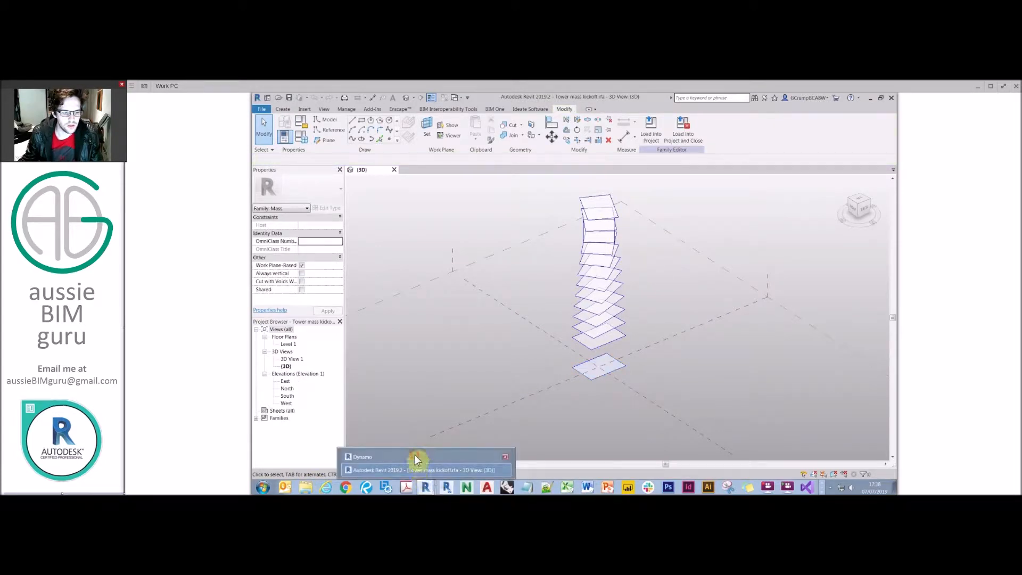
- Bring up the Dynamo tower graph and pin the PolyCurve.ByJoinedCurves output preview
click(362, 456)
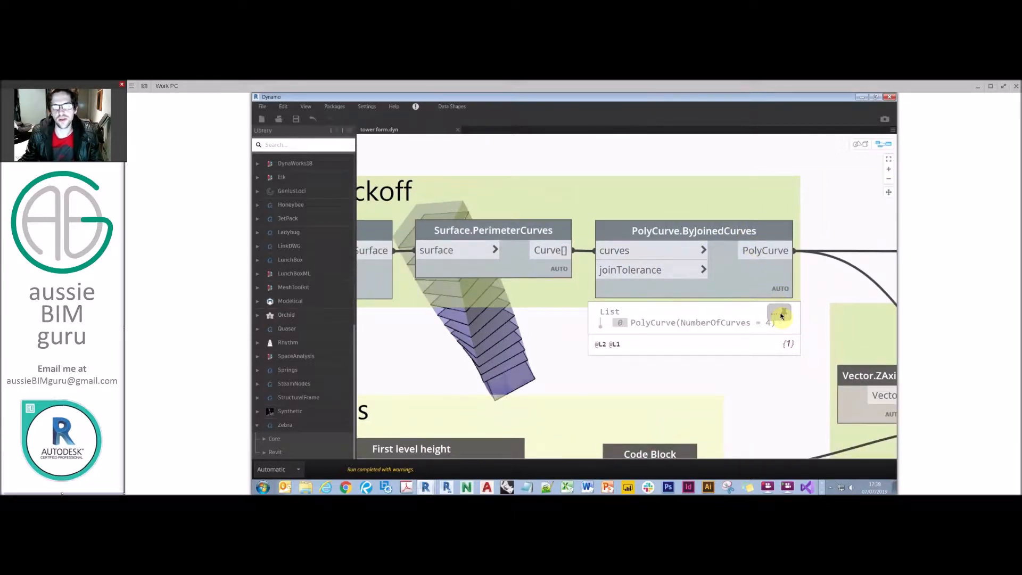
click(781, 316)
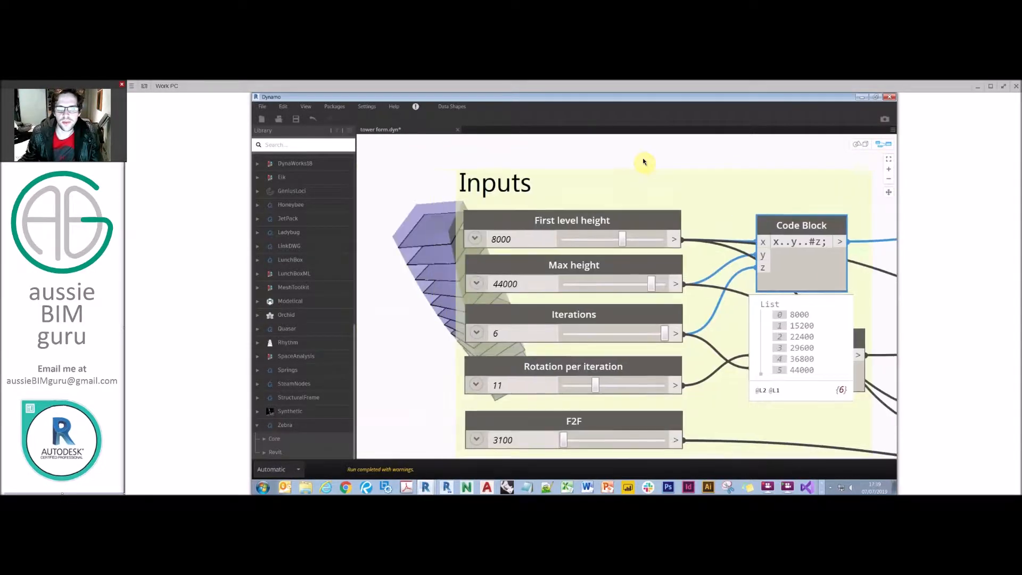
mouse_move(620, 252)
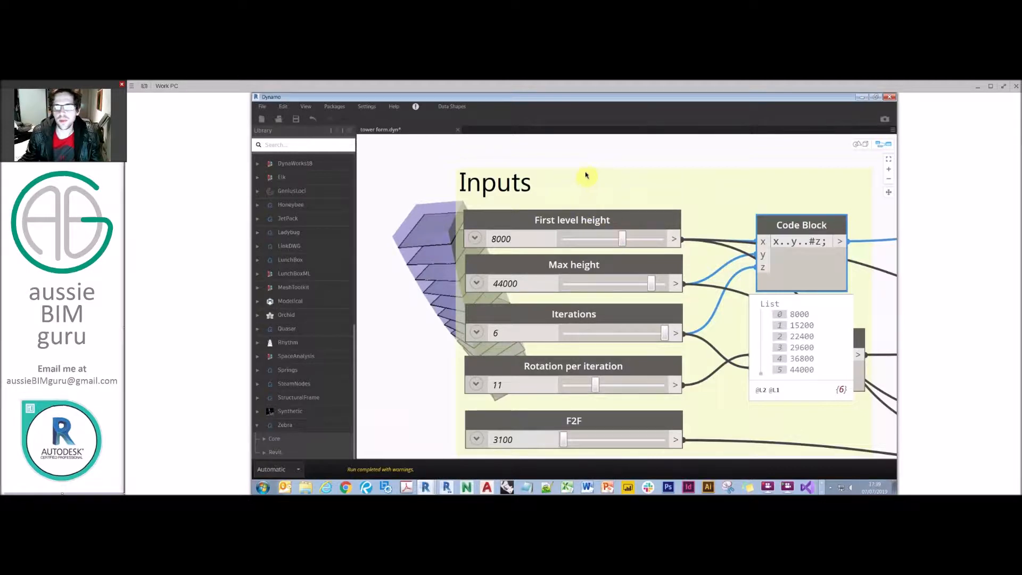
mouse_move(772, 249)
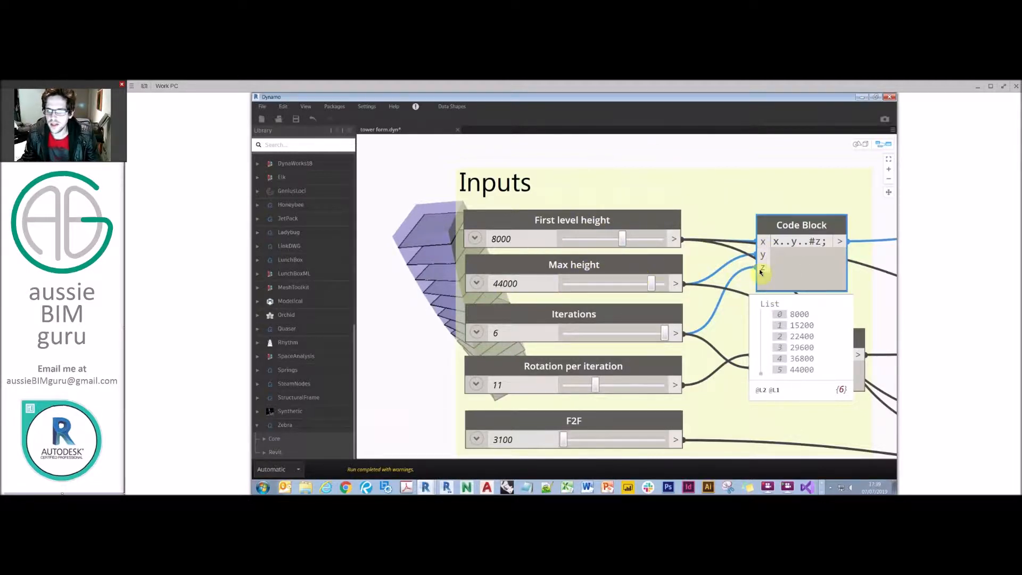
mouse_move(587, 326)
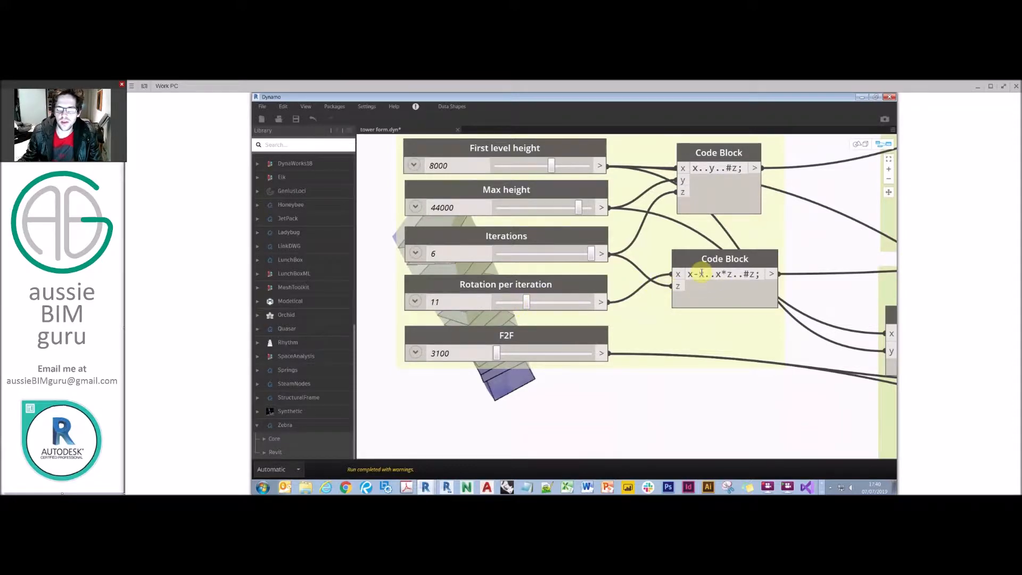
- Edit the second code block's rotation range expression to x-x..x*z..#z;
click(697, 273)
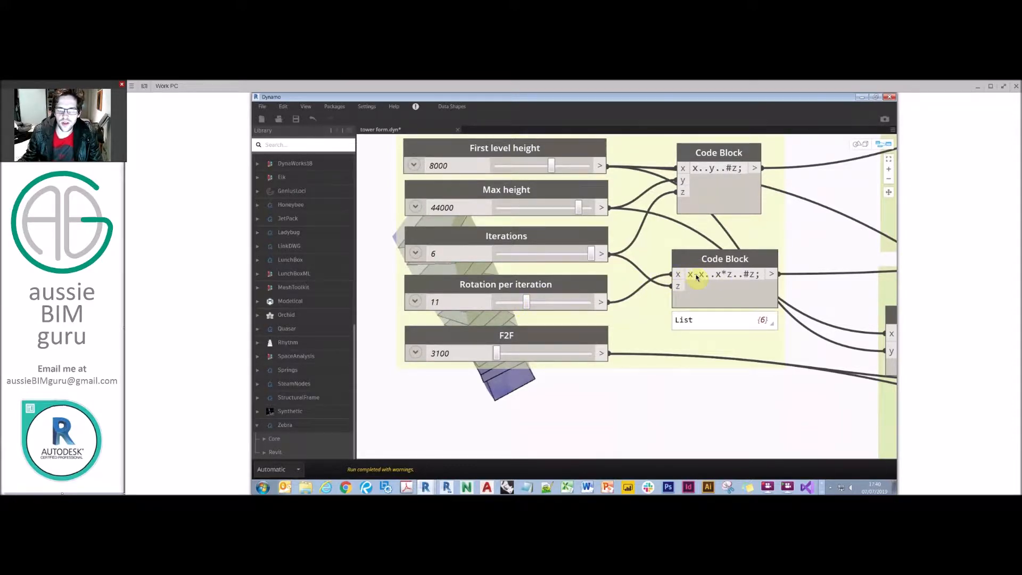
click(725, 273)
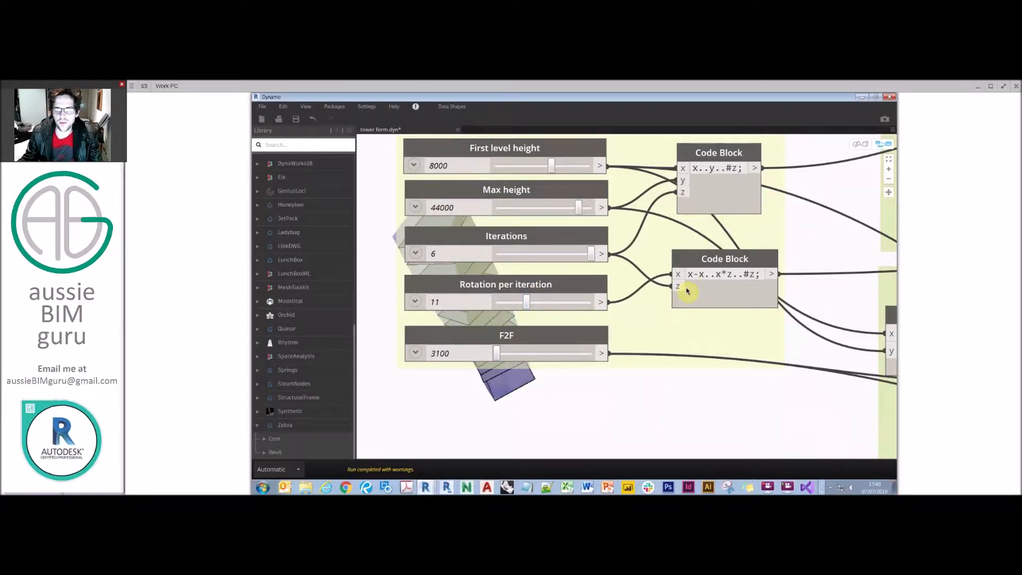
click(717, 274)
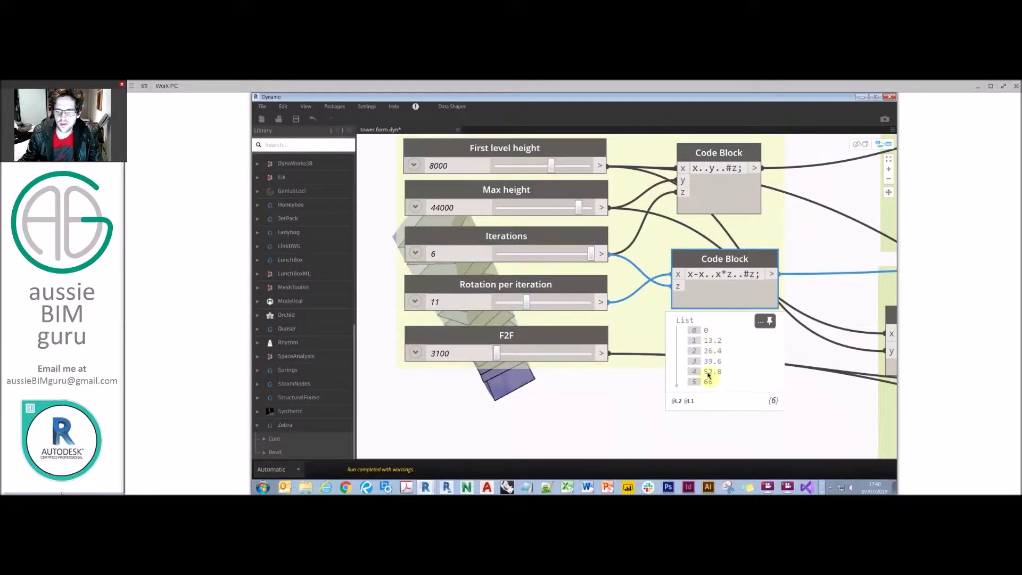
mouse_move(525, 302)
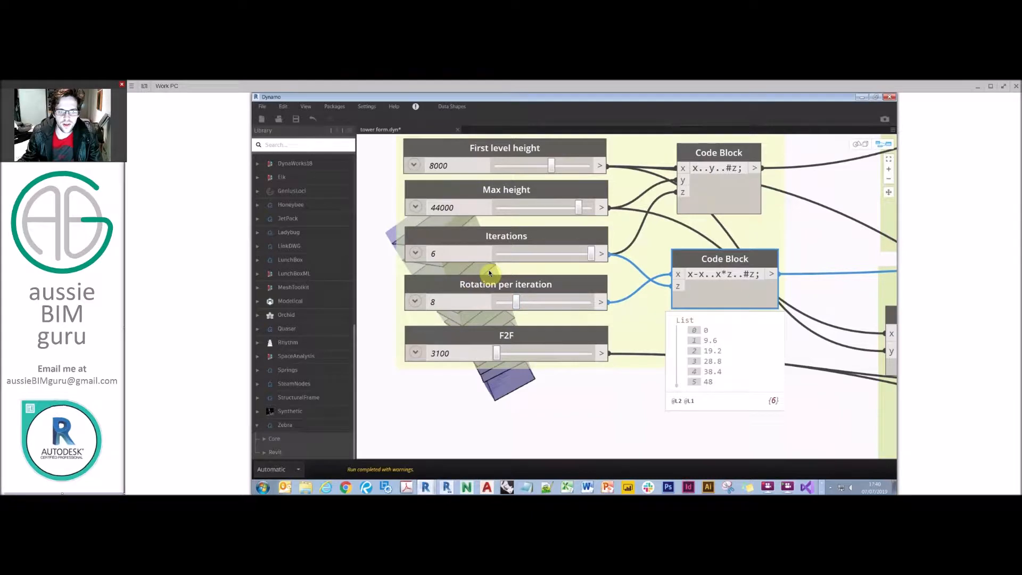
mouse_move(755, 276)
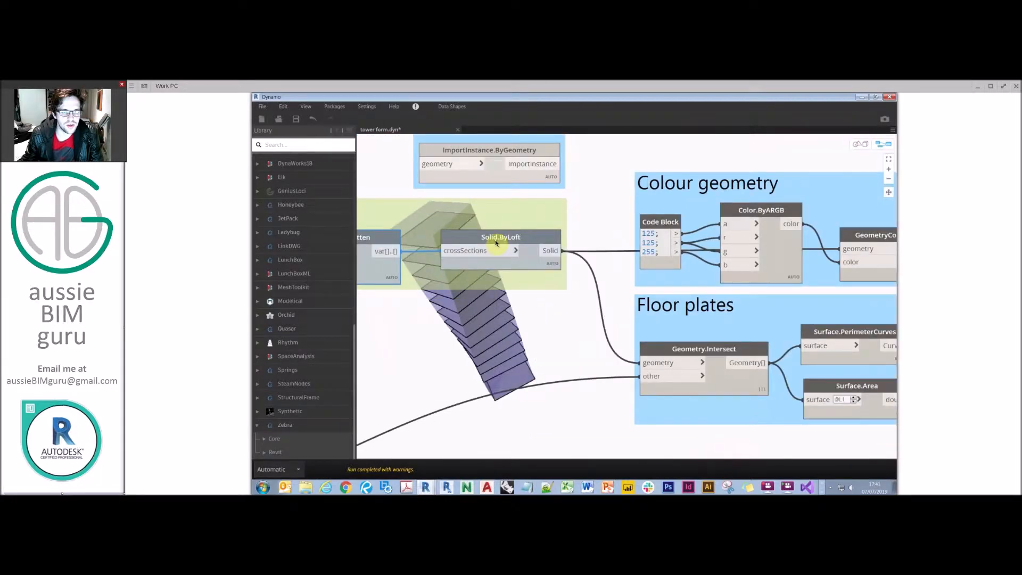
click(500, 237)
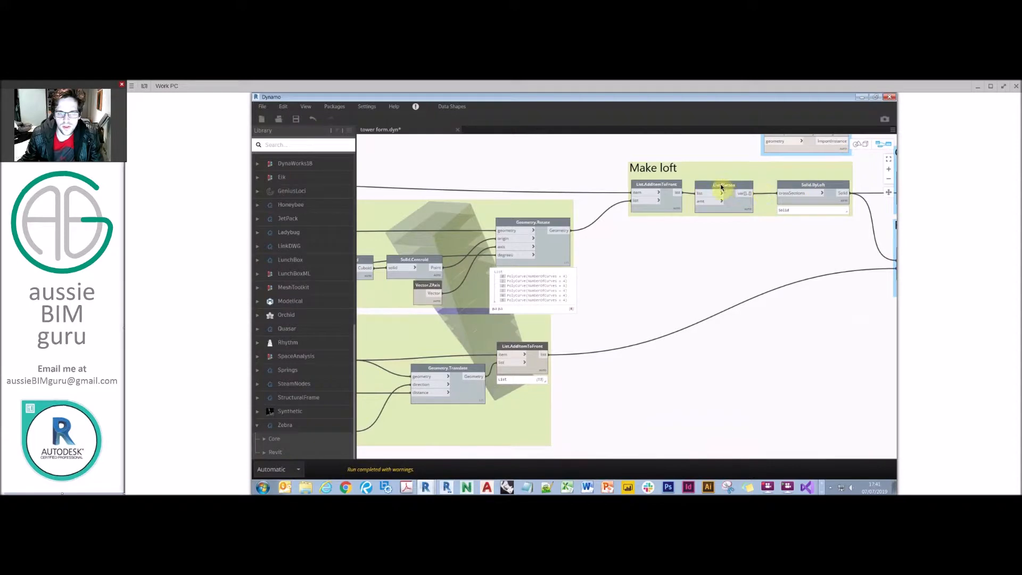
right_click(723, 185)
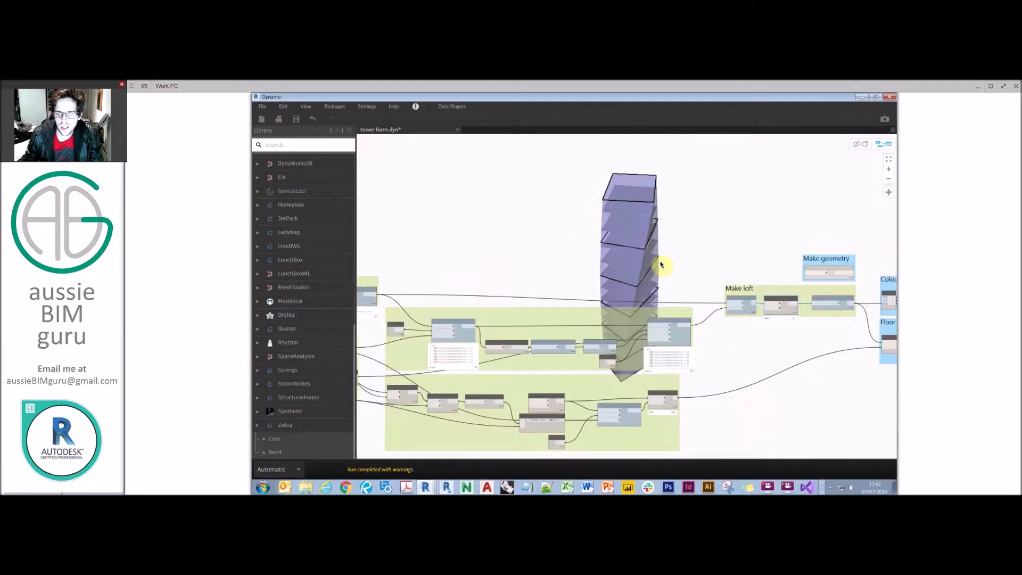
right_click(612, 273)
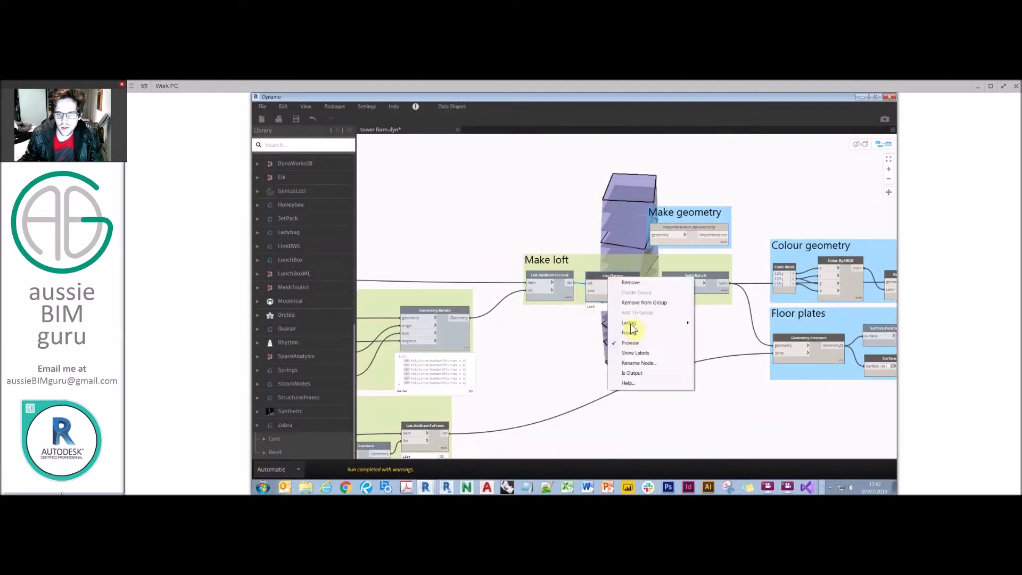
click(629, 342)
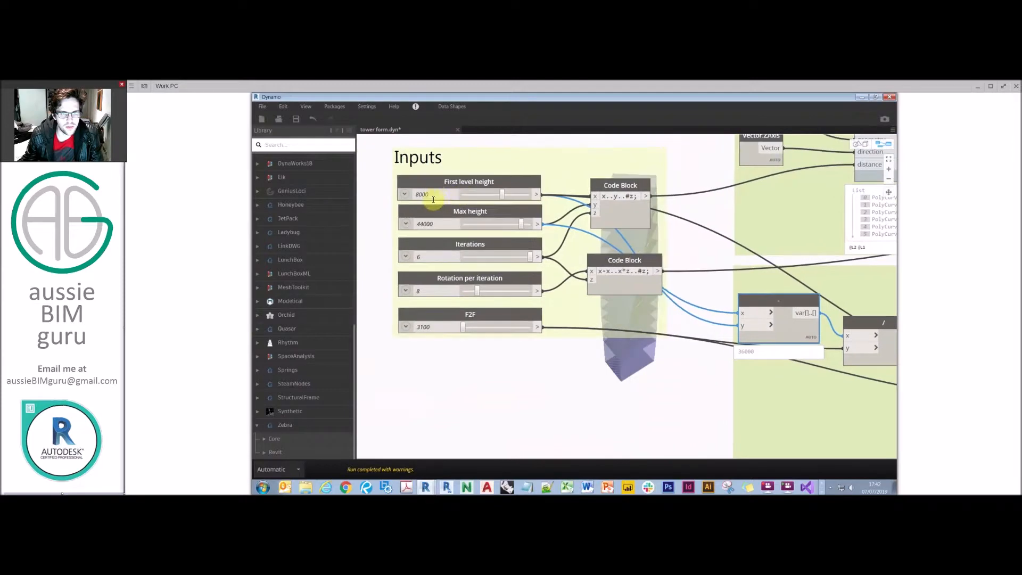
mouse_move(694, 307)
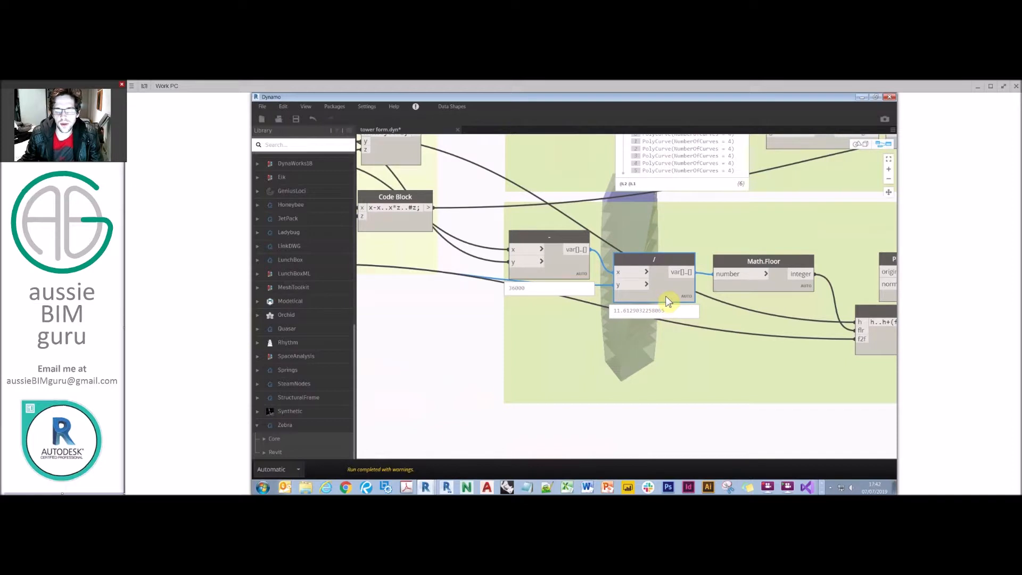
mouse_move(678, 295)
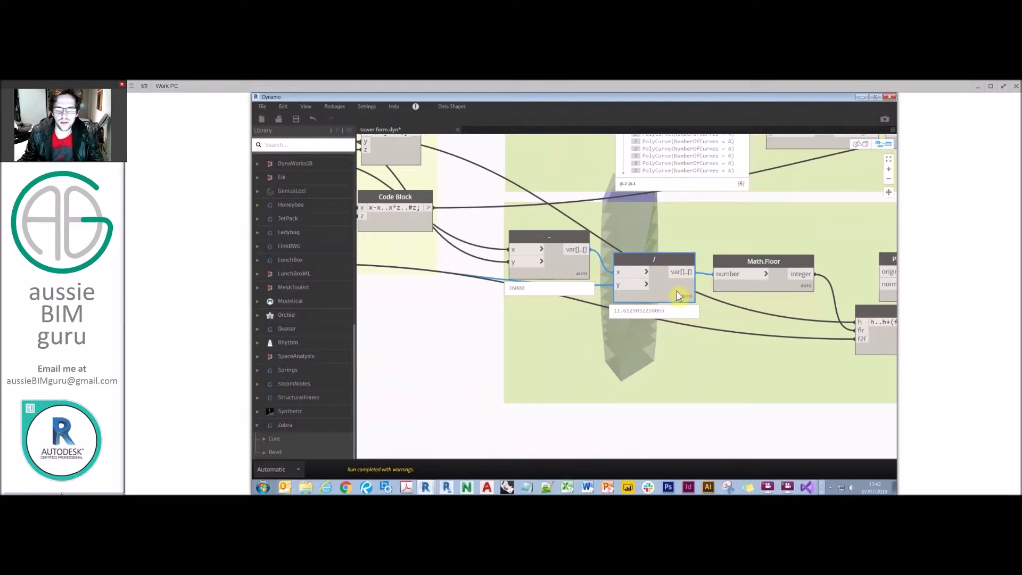
mouse_move(801, 290)
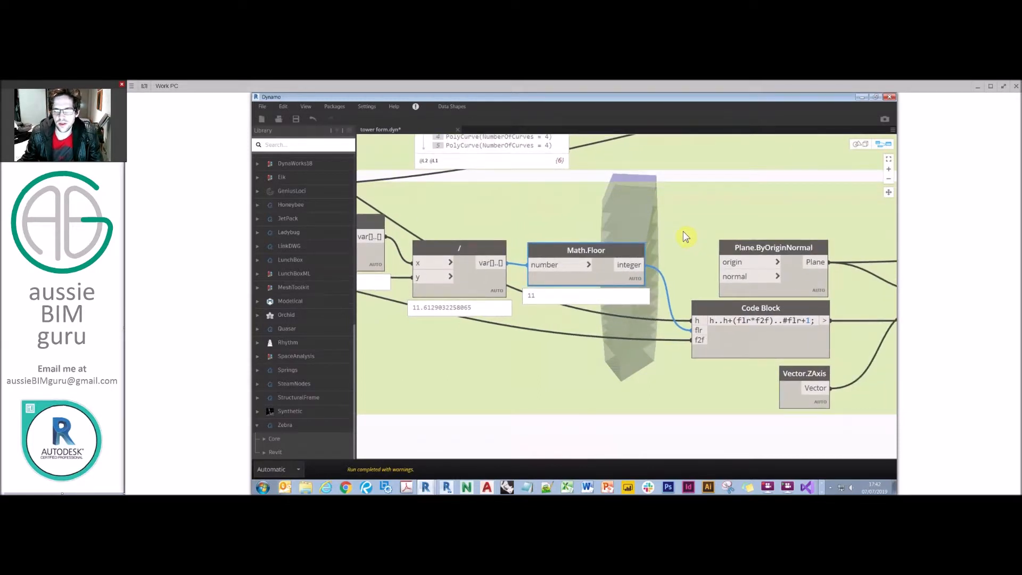
mouse_move(685, 236)
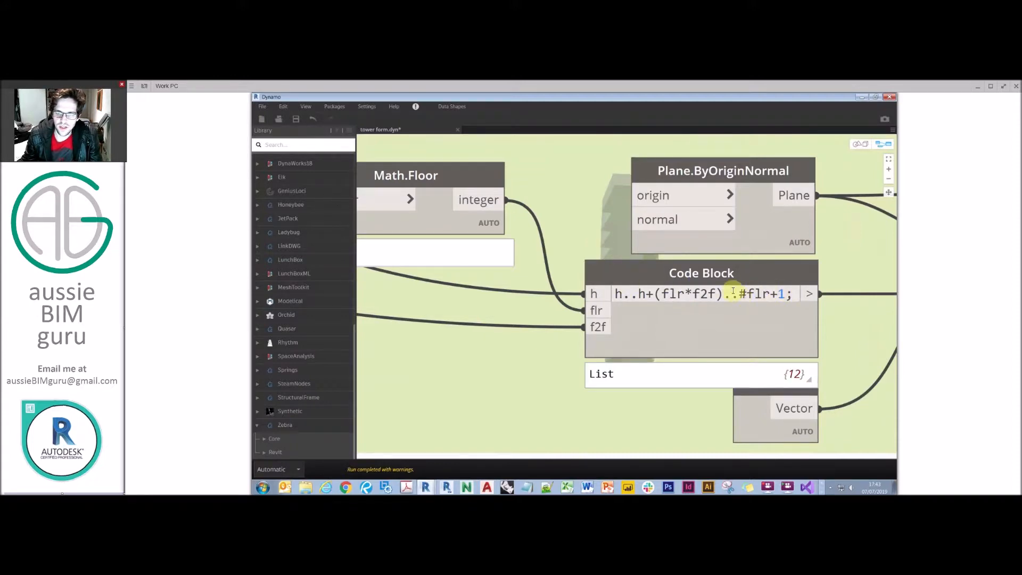
mouse_move(850, 360)
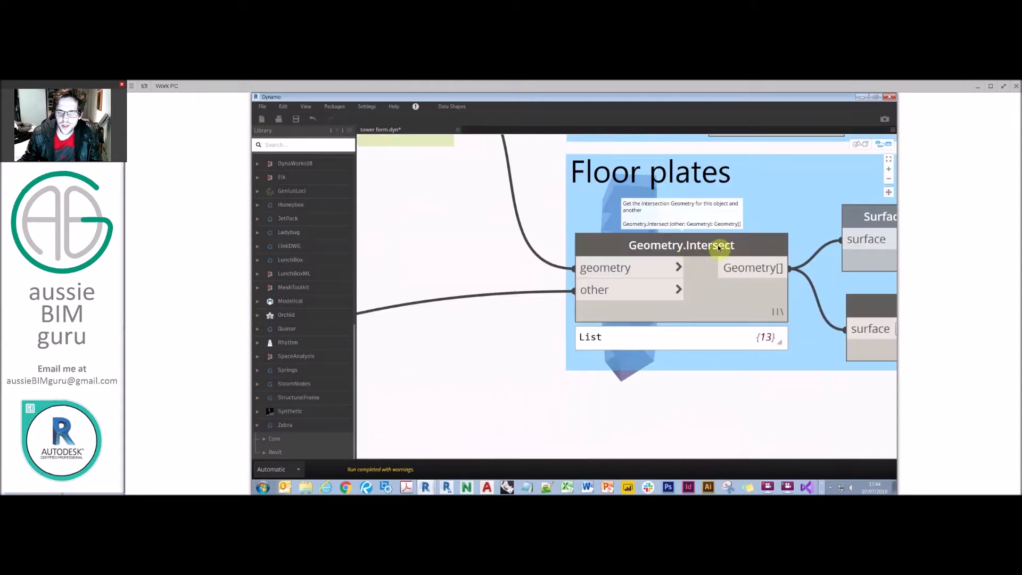
mouse_move(498, 250)
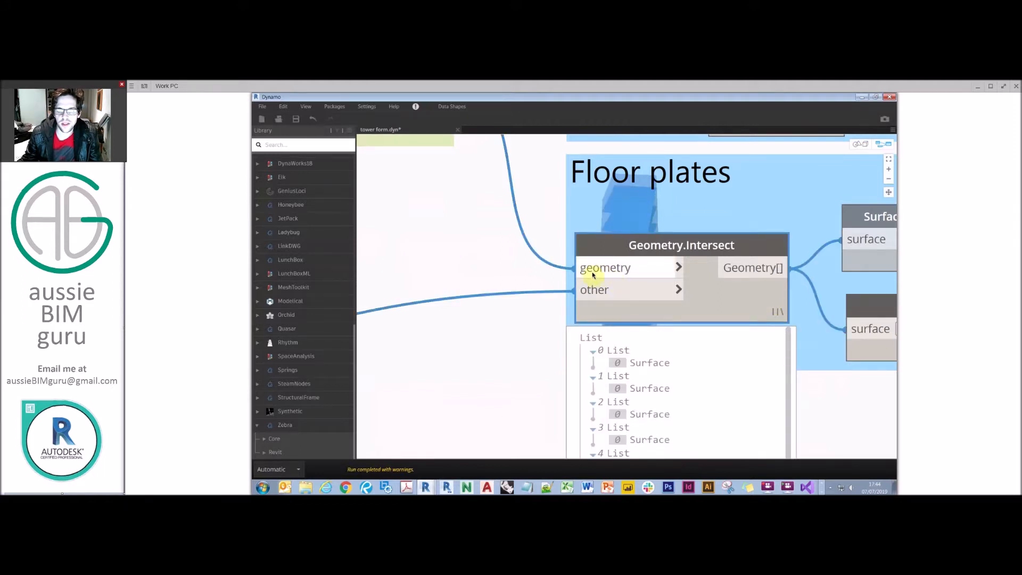
mouse_move(554, 290)
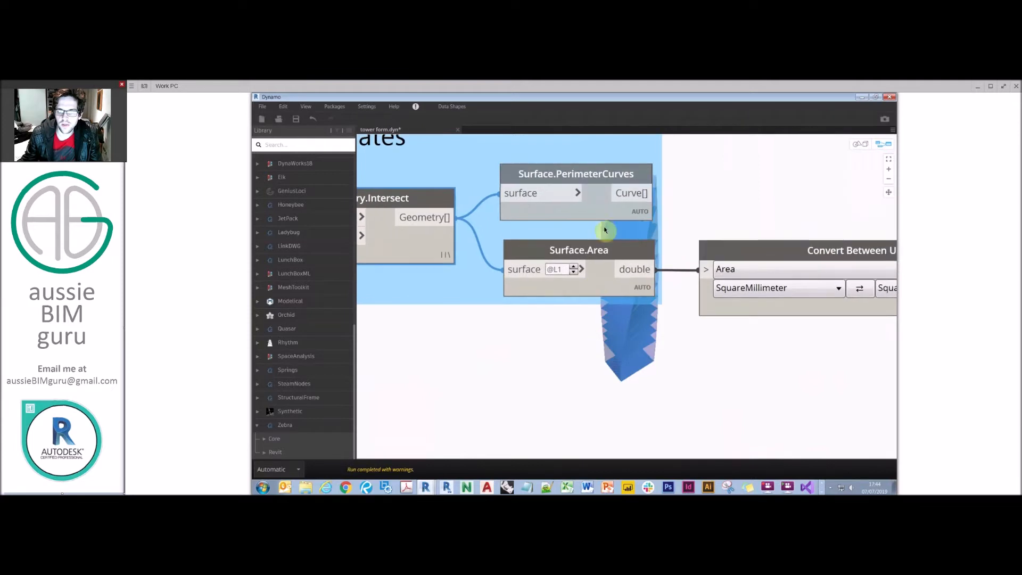
right_click(576, 192)
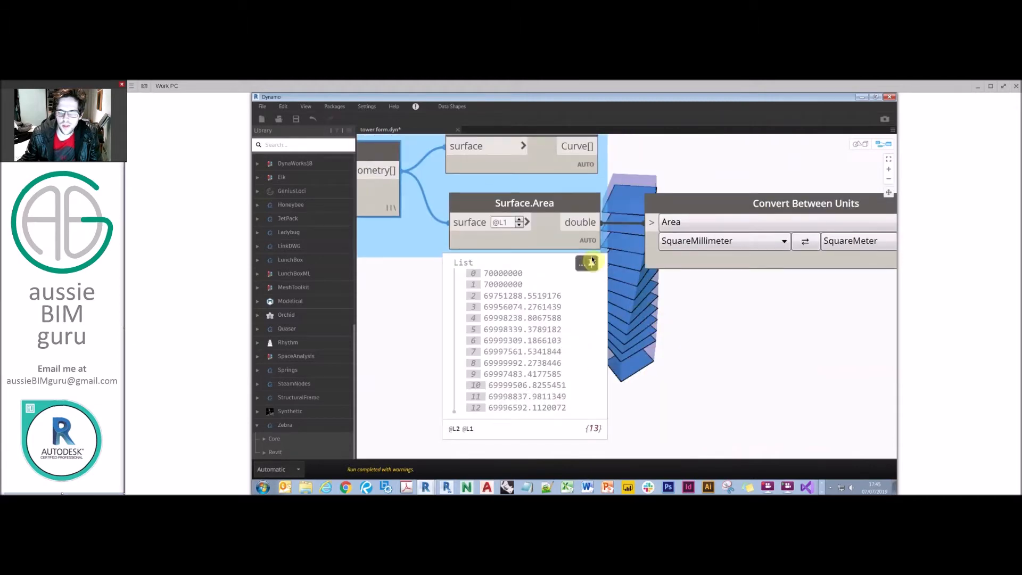
click(586, 262)
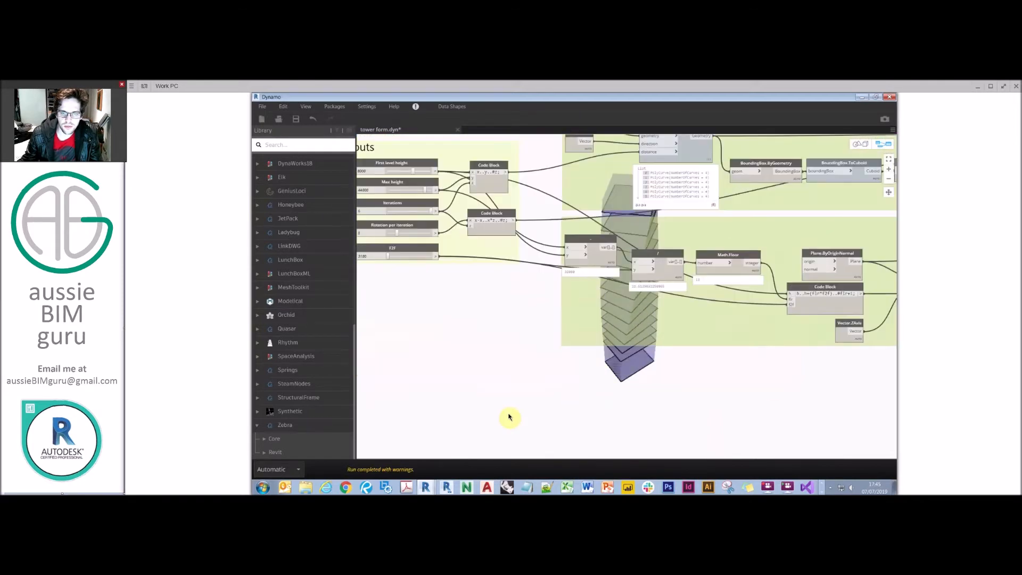
click(860, 147)
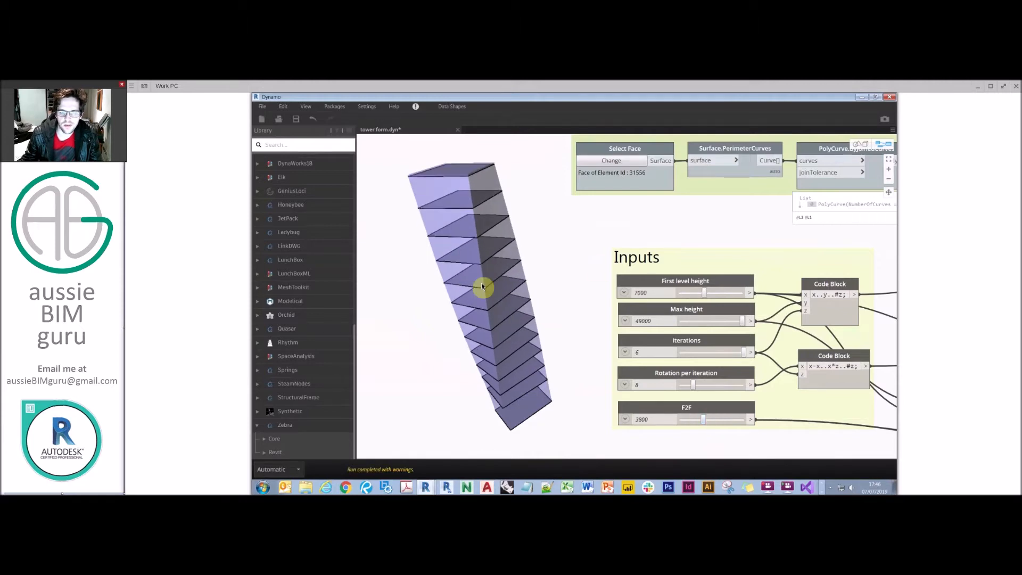
mouse_move(464, 258)
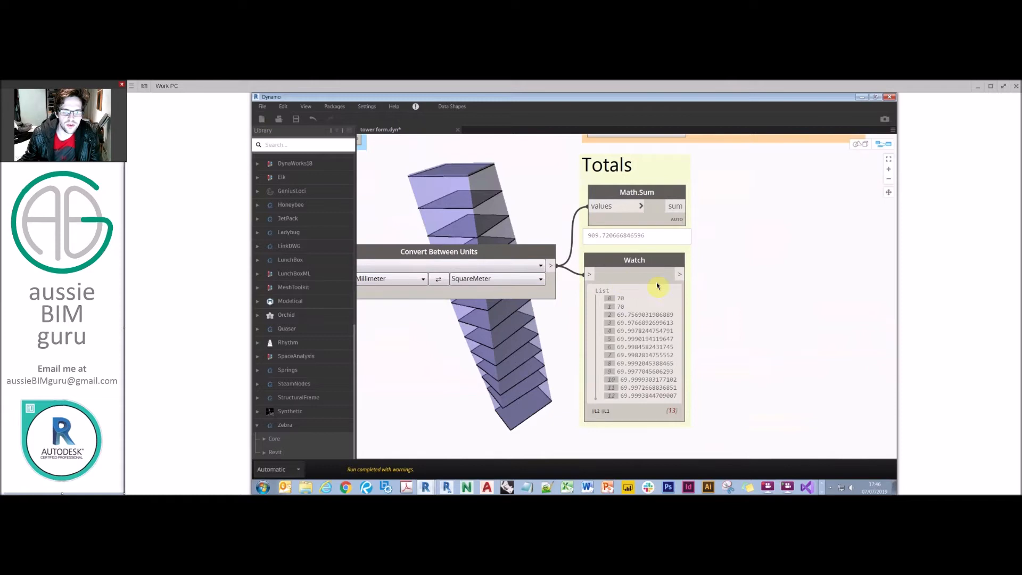
mouse_move(634, 260)
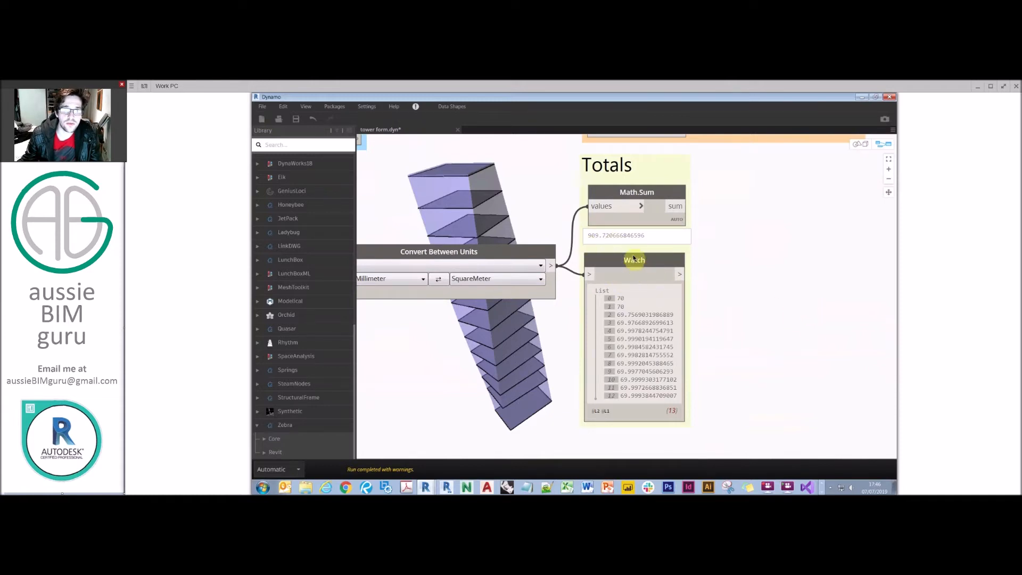
mouse_move(704, 266)
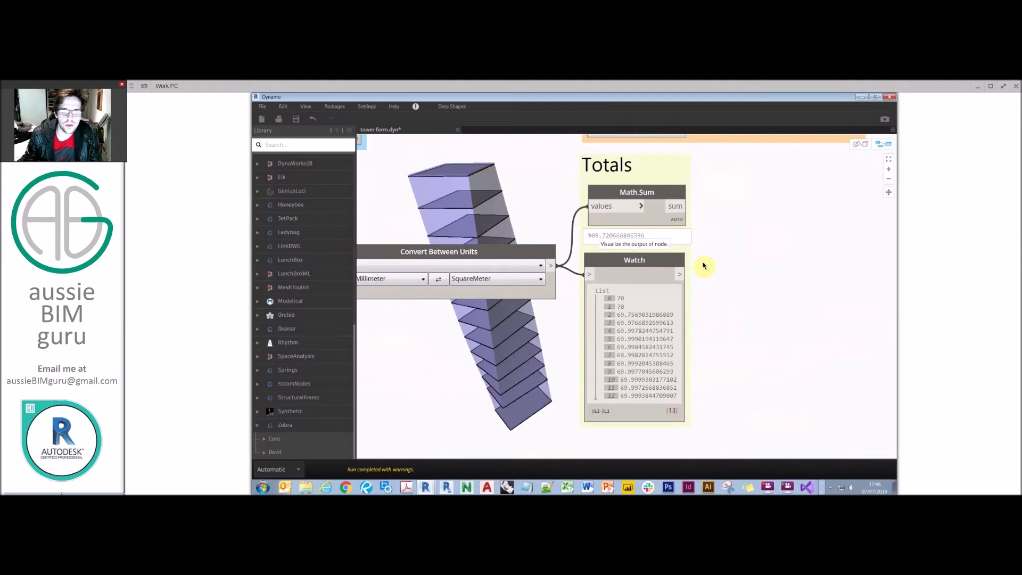
mouse_move(770, 309)
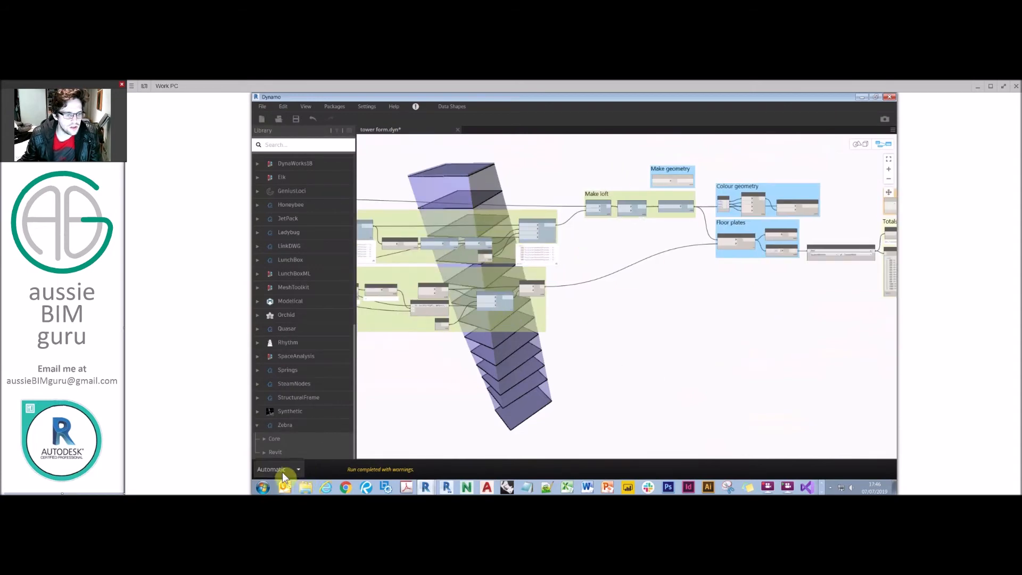
- Set the graph to Manual run mode, pan to ImportInstance.ByGeometry, and run it
click(277, 469)
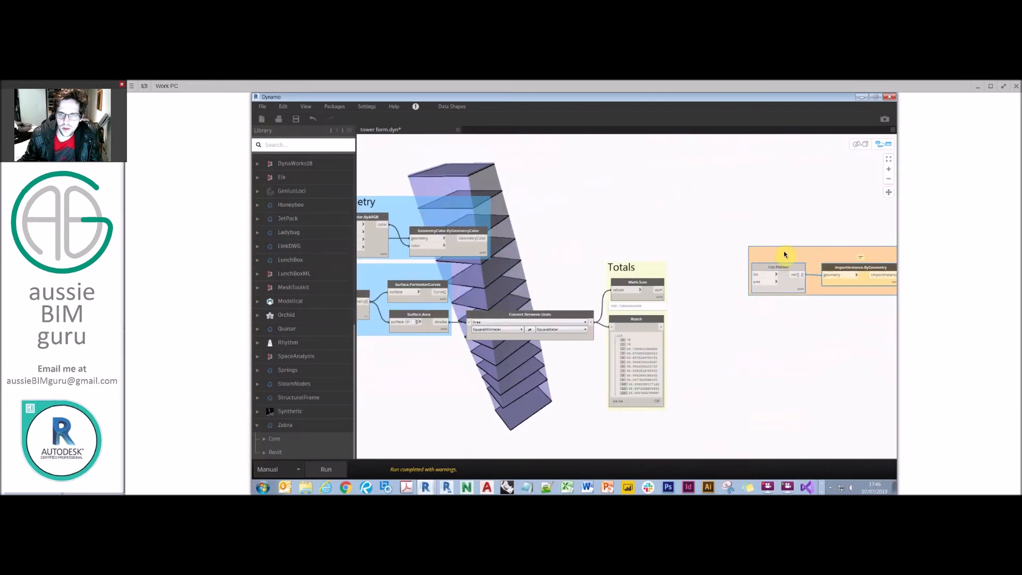
drag(786, 254, 587, 199)
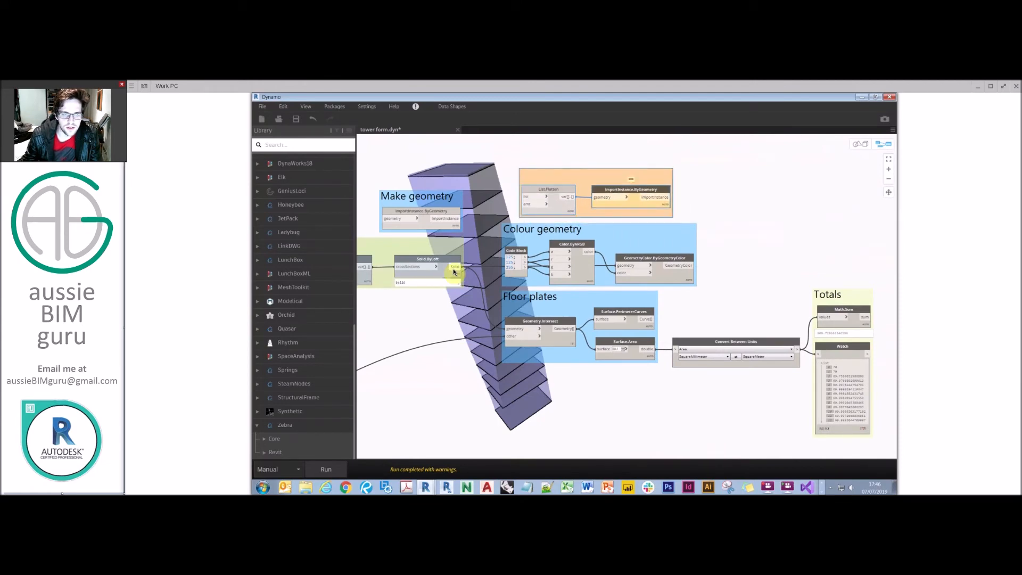
mouse_move(563, 192)
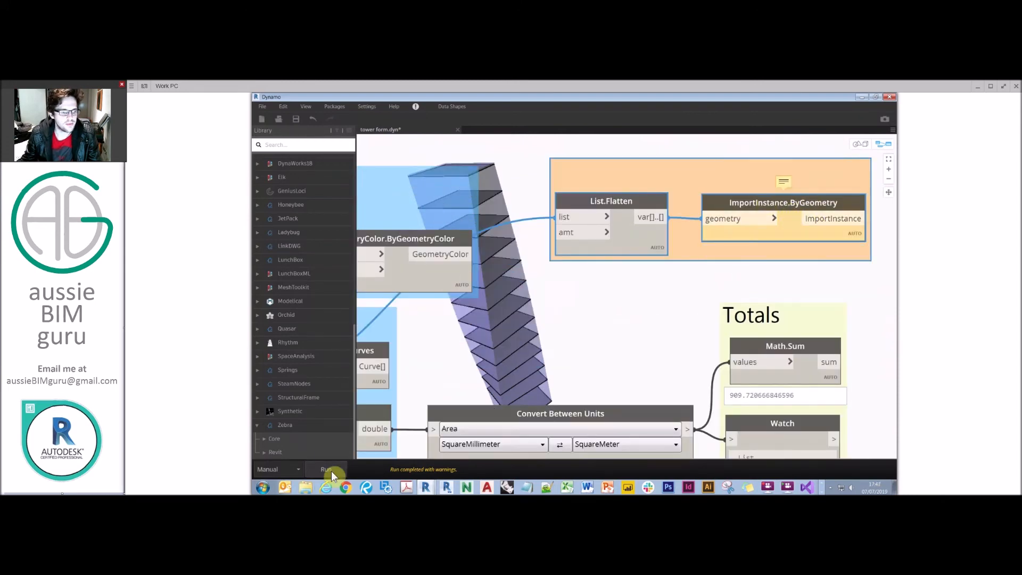
click(326, 468)
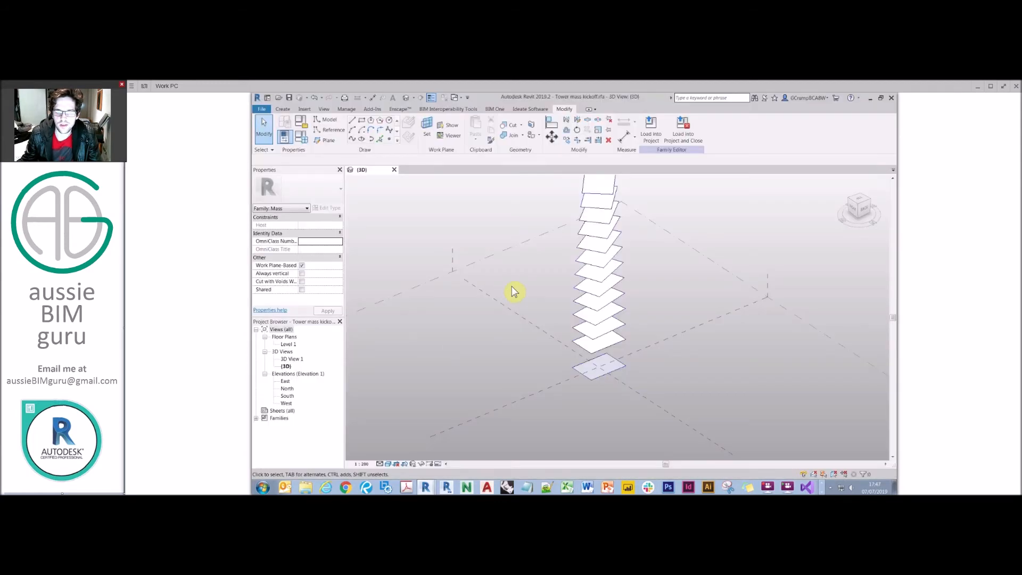
click(599, 254)
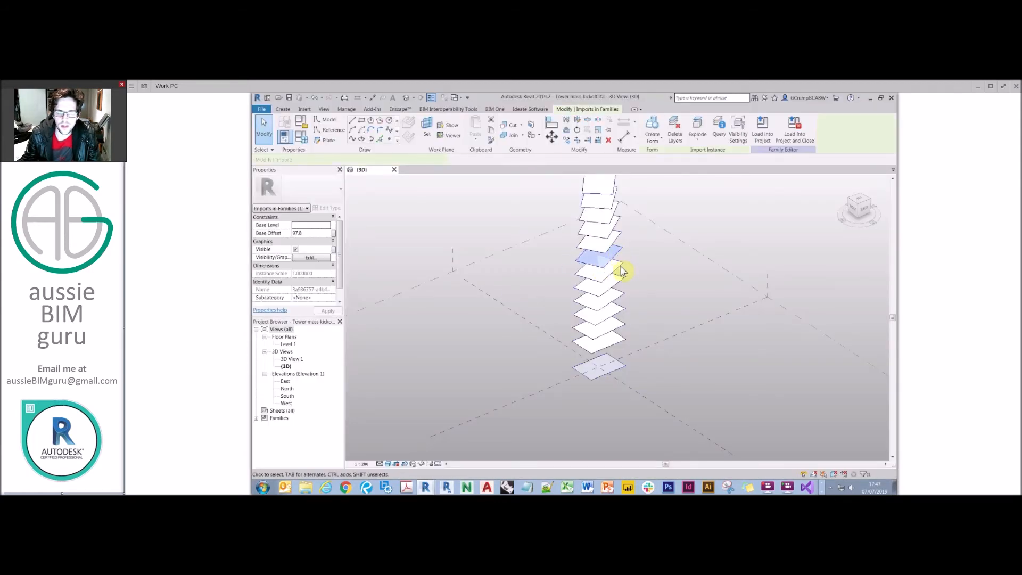
click(596, 316)
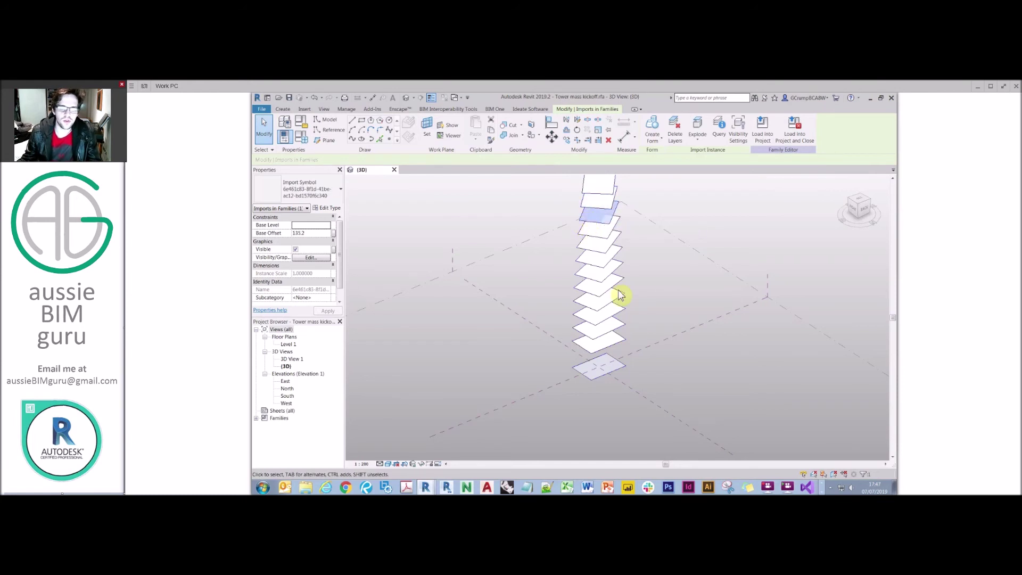
click(704, 203)
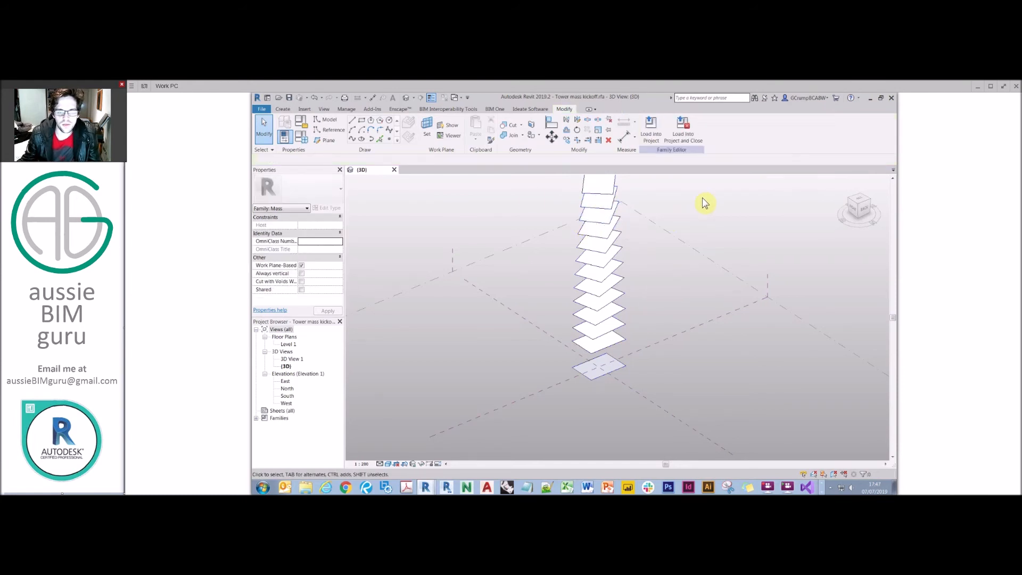
mouse_move(714, 223)
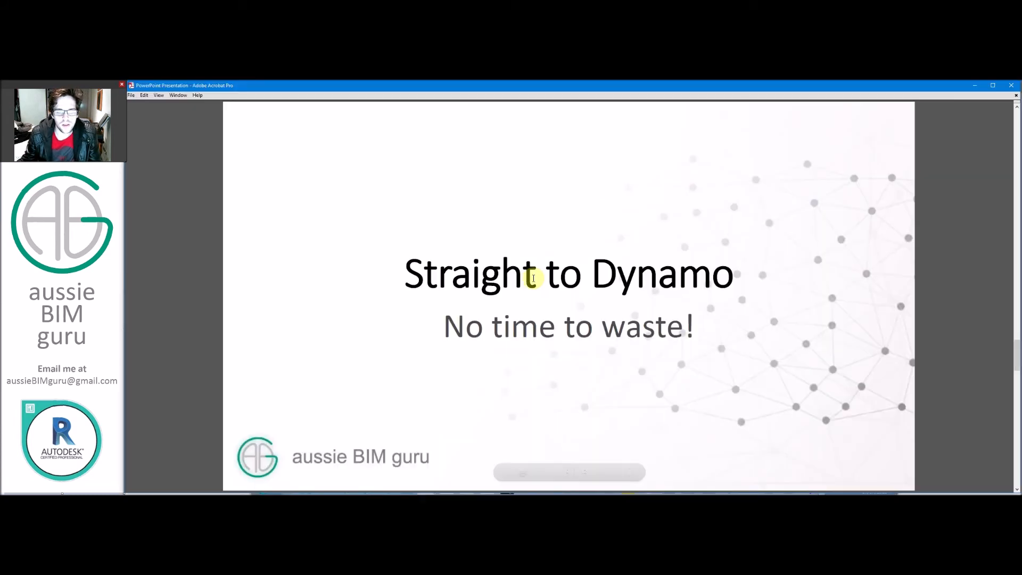
mouse_move(578, 229)
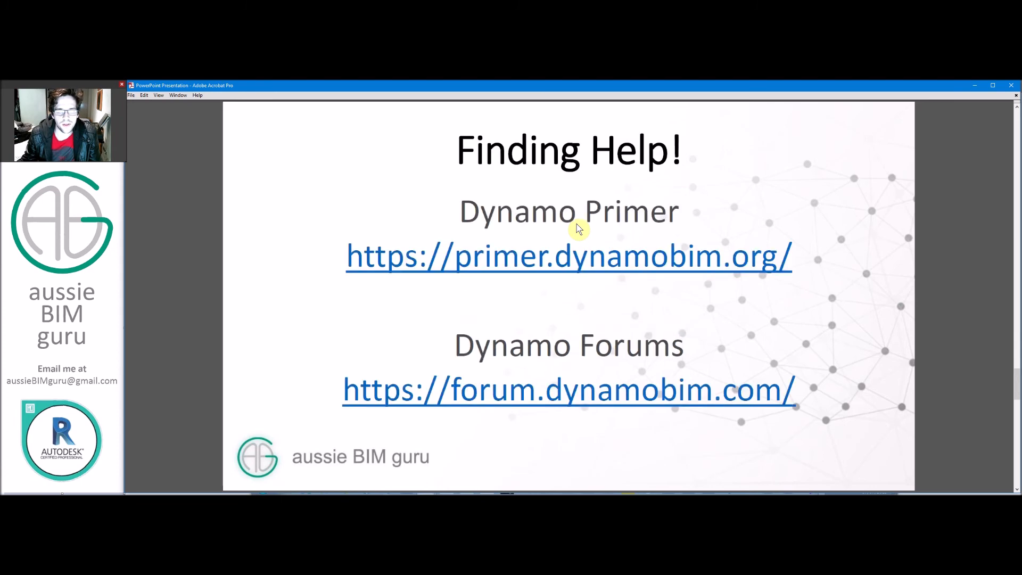
mouse_move(502, 210)
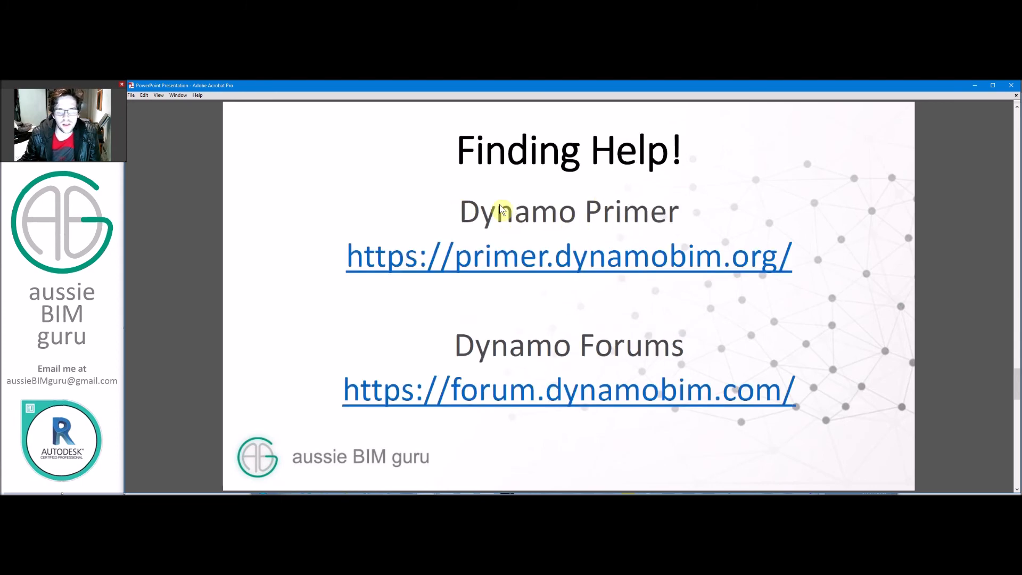
mouse_move(838, 309)
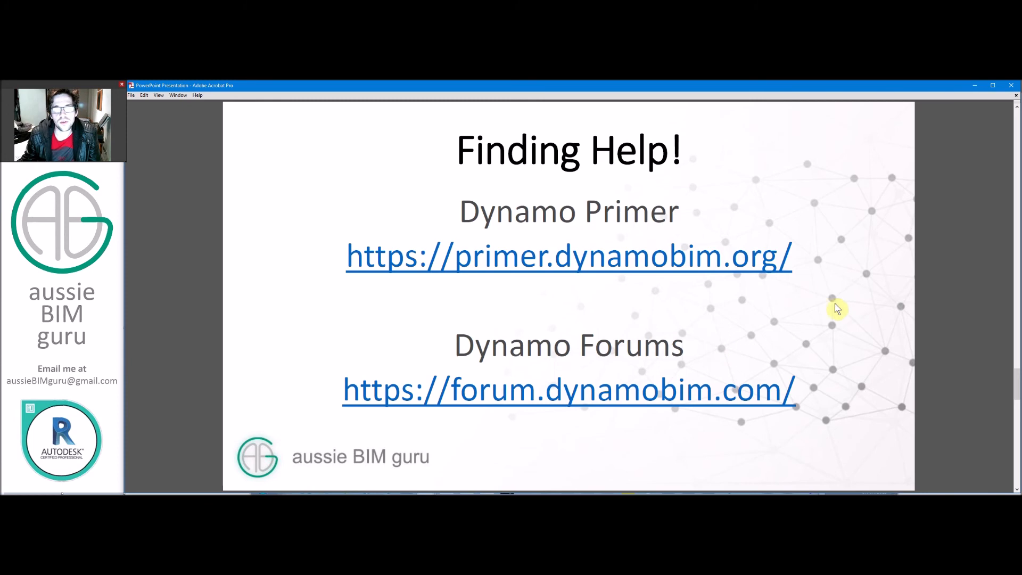
mouse_move(836, 283)
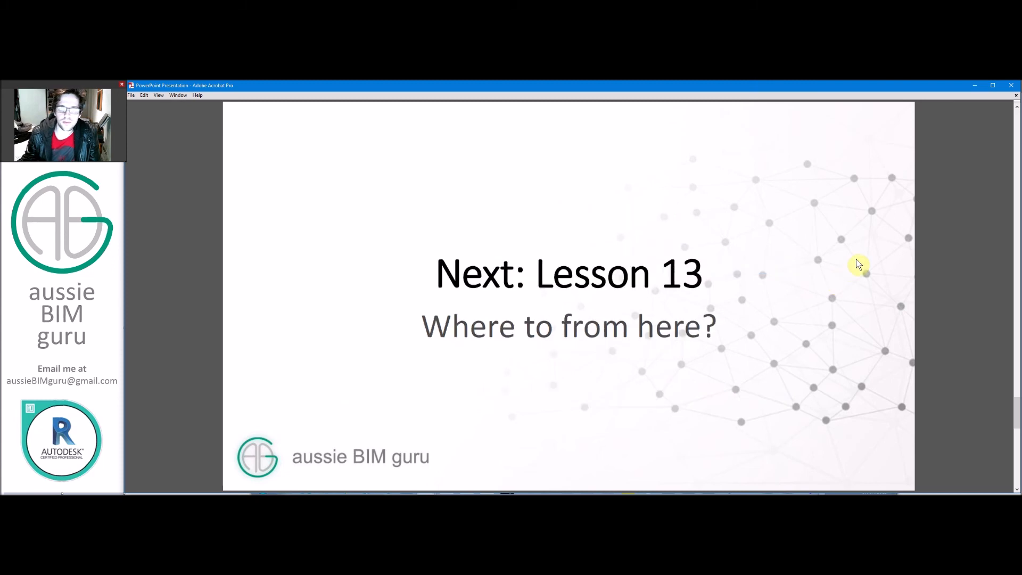
mouse_move(866, 259)
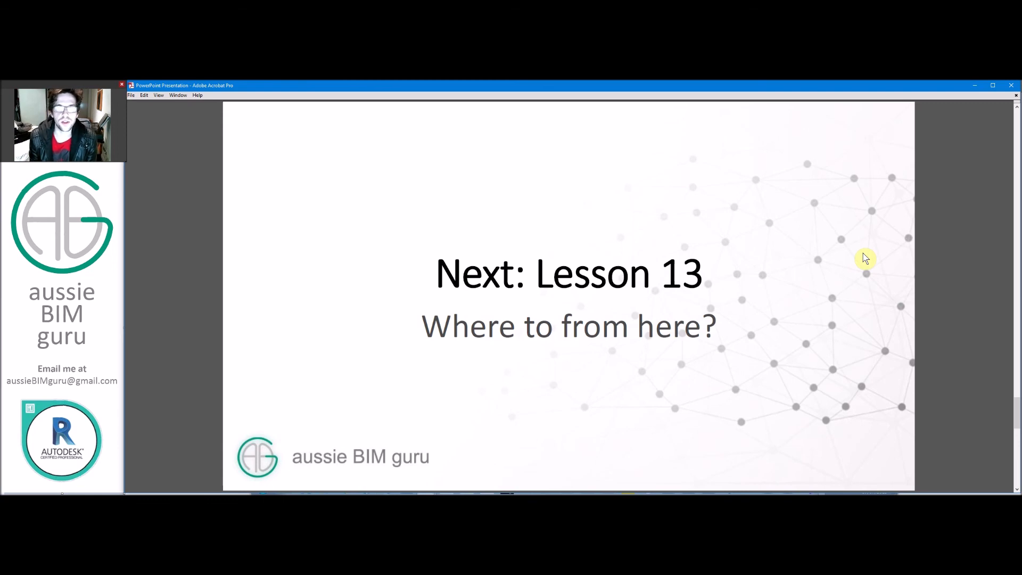
mouse_move(749, 165)
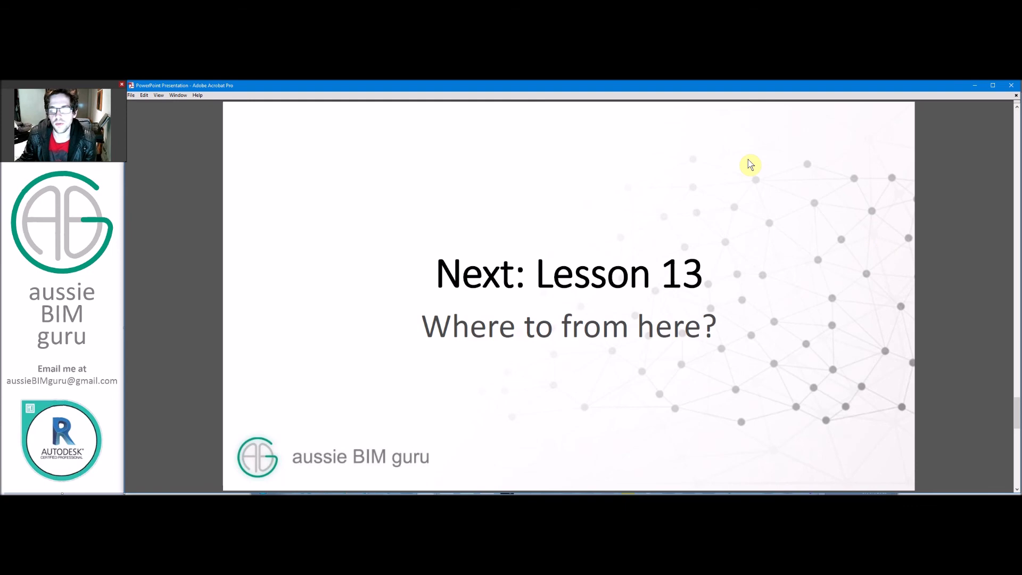